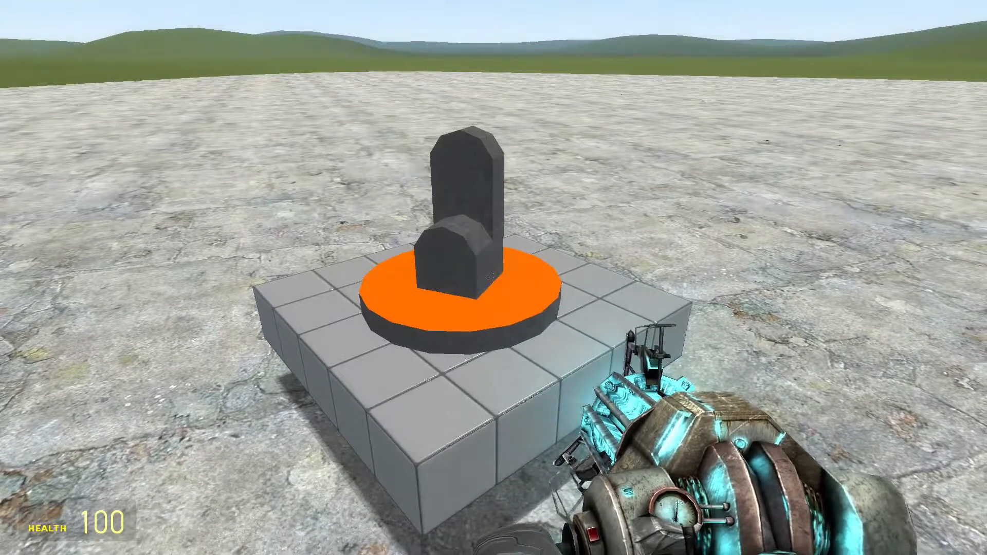
Check the Axis tool settings in the spawn menu, then undo the axis constraint on the turntable.
{"action": "key", "text": "q"}
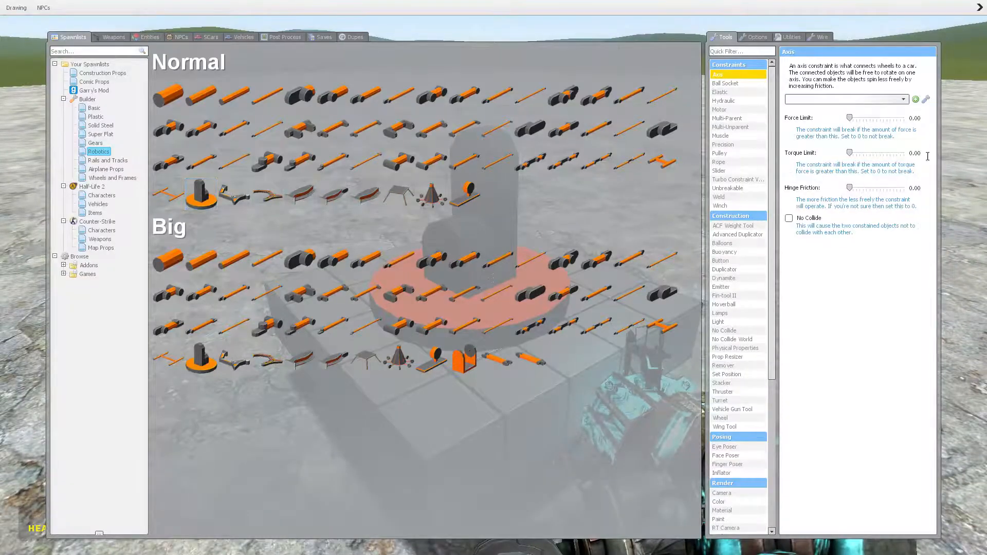
{"action": "key", "text": "q"}
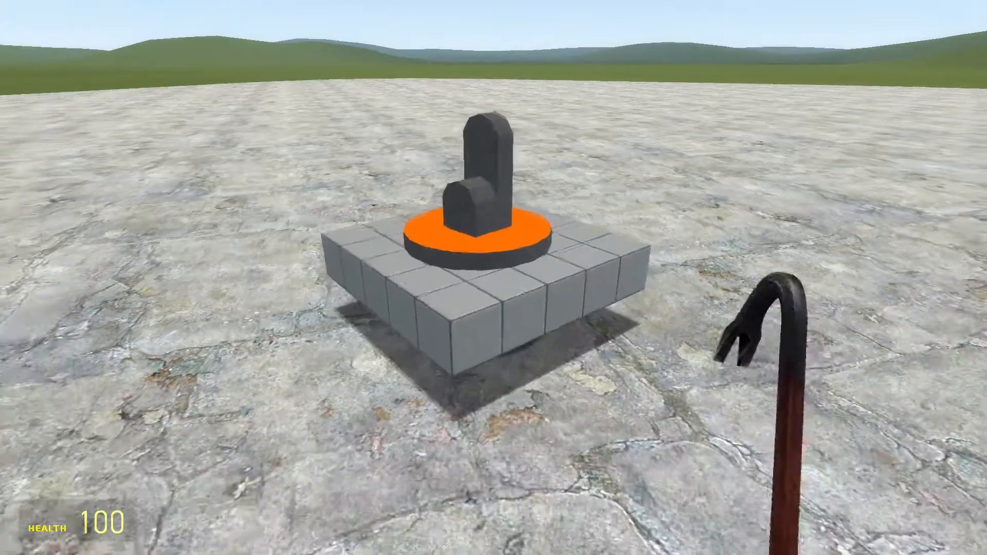
{"action": "key", "text": "q"}
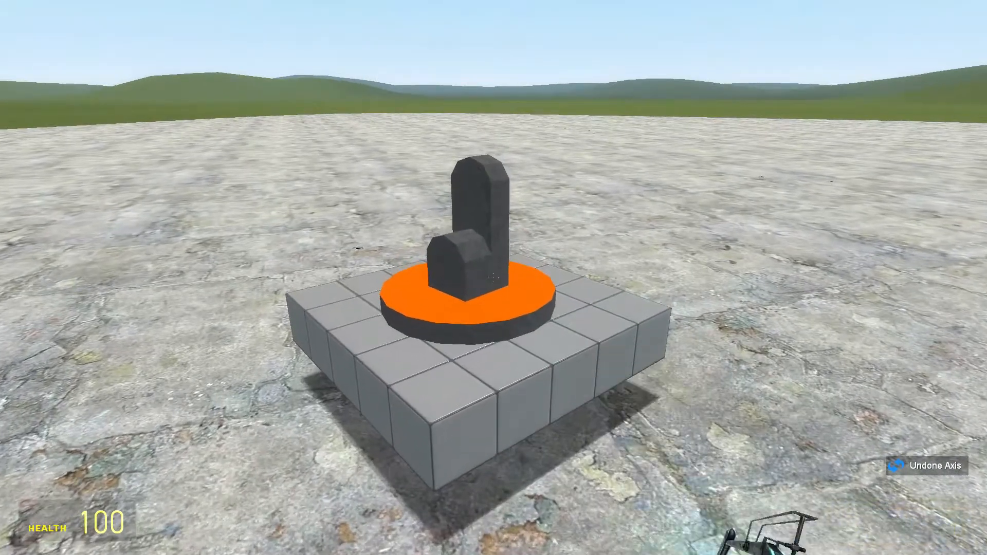
Raise the freed turntable above the tile base with the Physics Gun and reopen the Axis settings.
{"action": "key", "text": "q"}
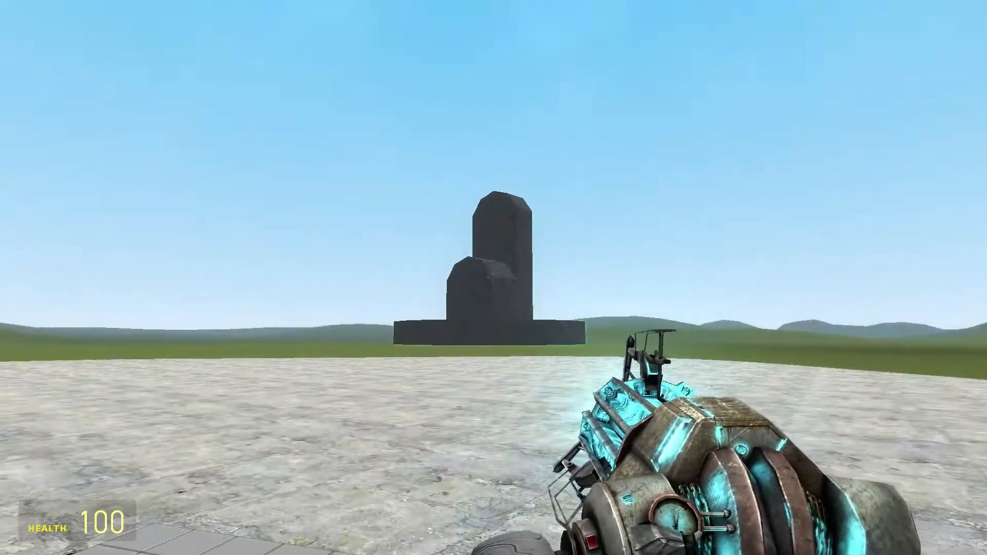
{"action": "key", "text": "q"}
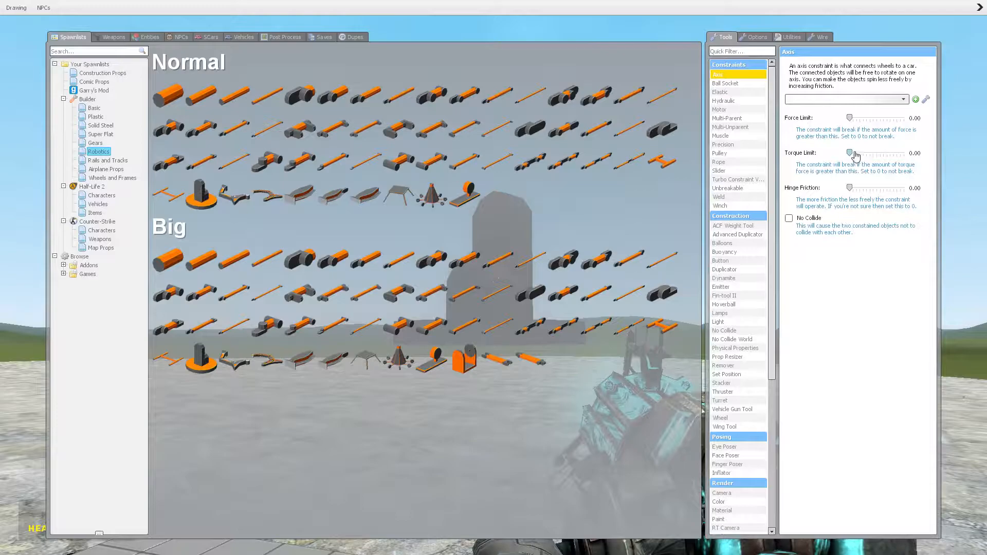
{"action": "left_click_drag", "start_coordinate": [850, 153], "coordinate": [856, 153]}
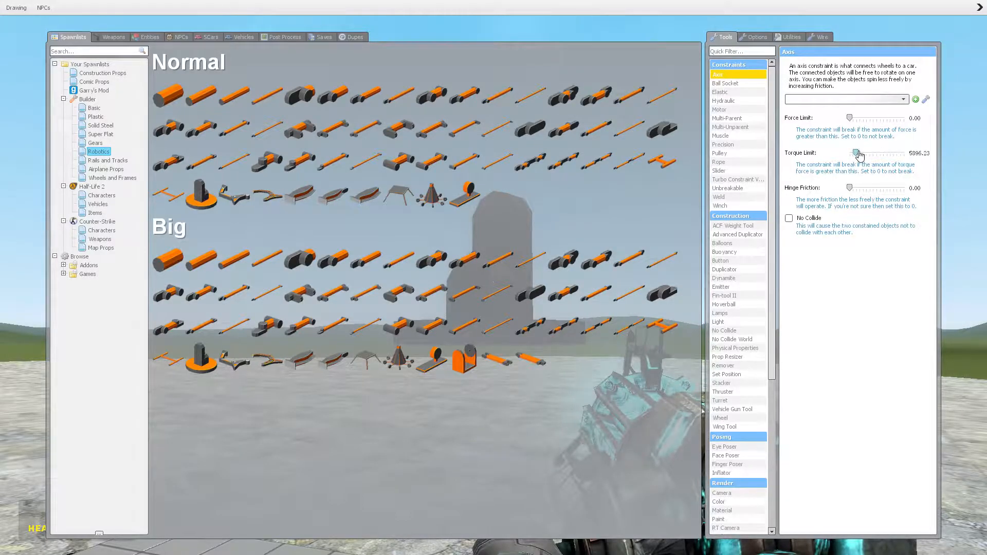
{"action": "left_click_drag", "start_coordinate": [857, 154], "coordinate": [854, 153]}
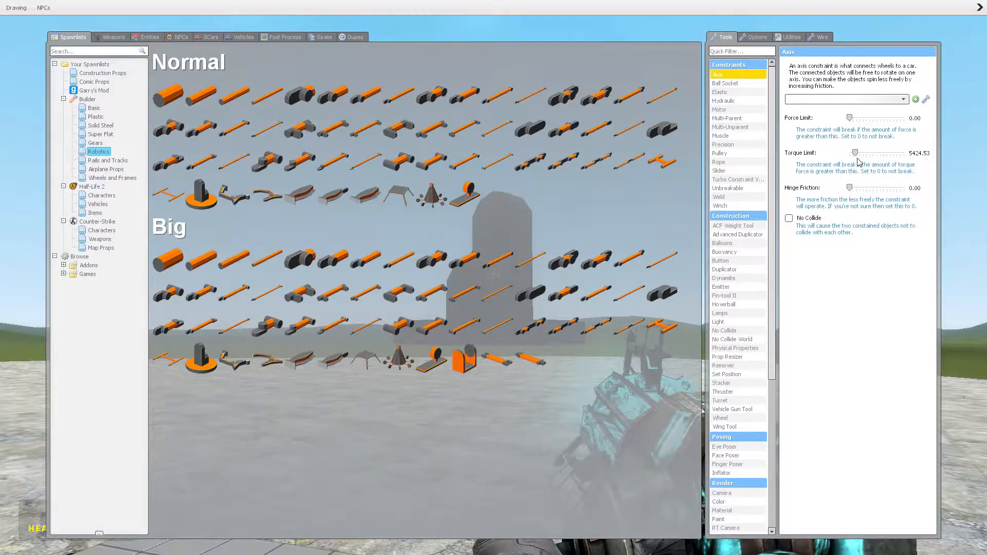
{"action": "key", "text": "q"}
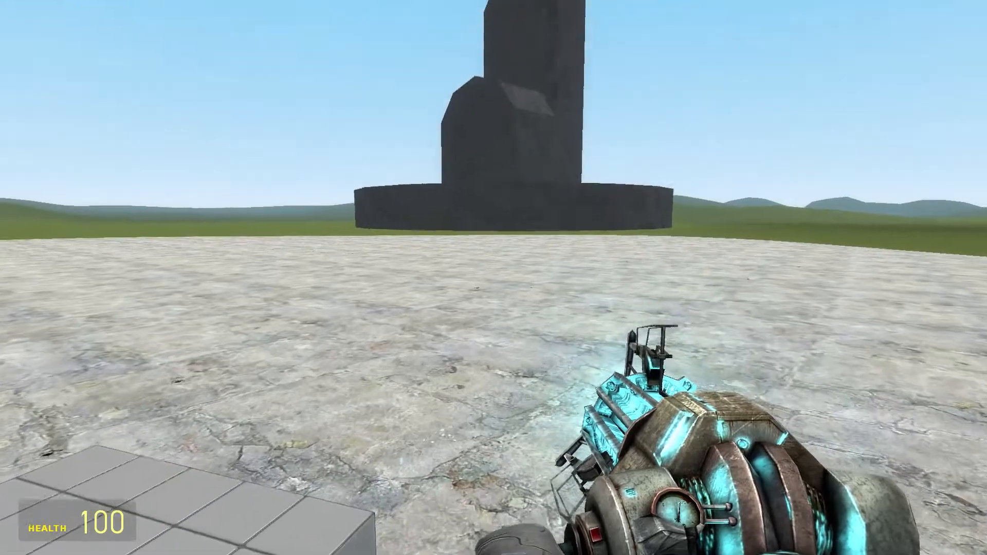
{"action": "key", "text": "q"}
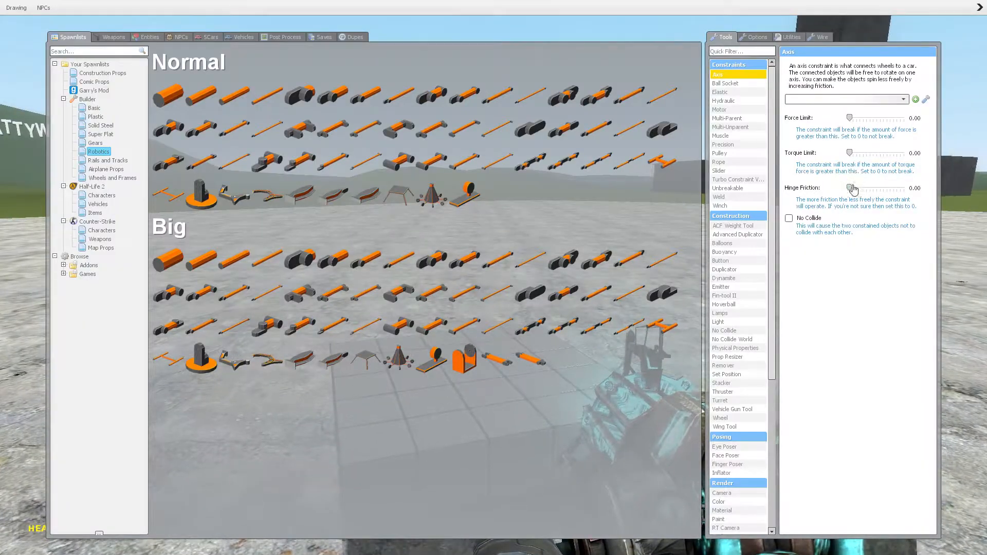
Place the turntable back on the base centre, then undo the axis constraint just made.
{"action": "key", "text": "q"}
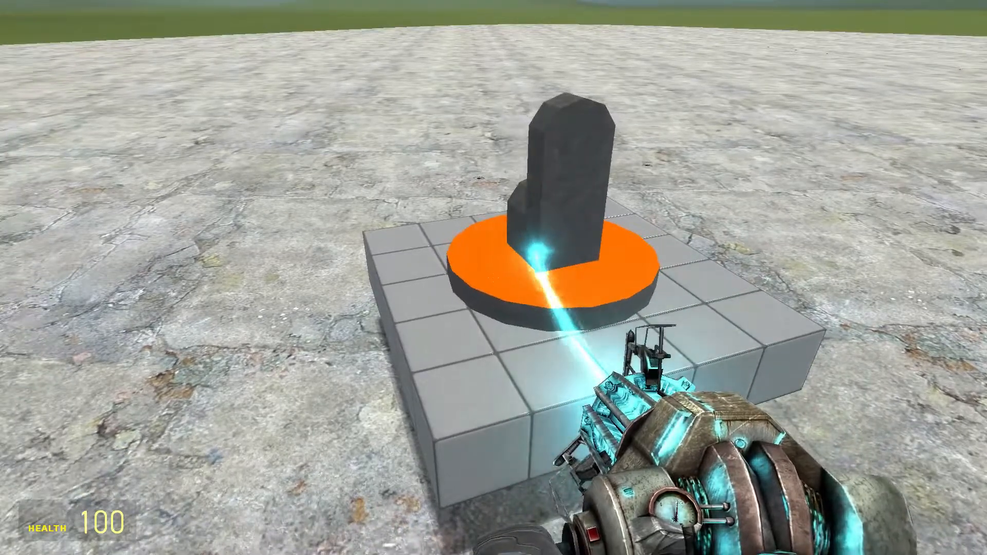
{"action": "key", "text": "q"}
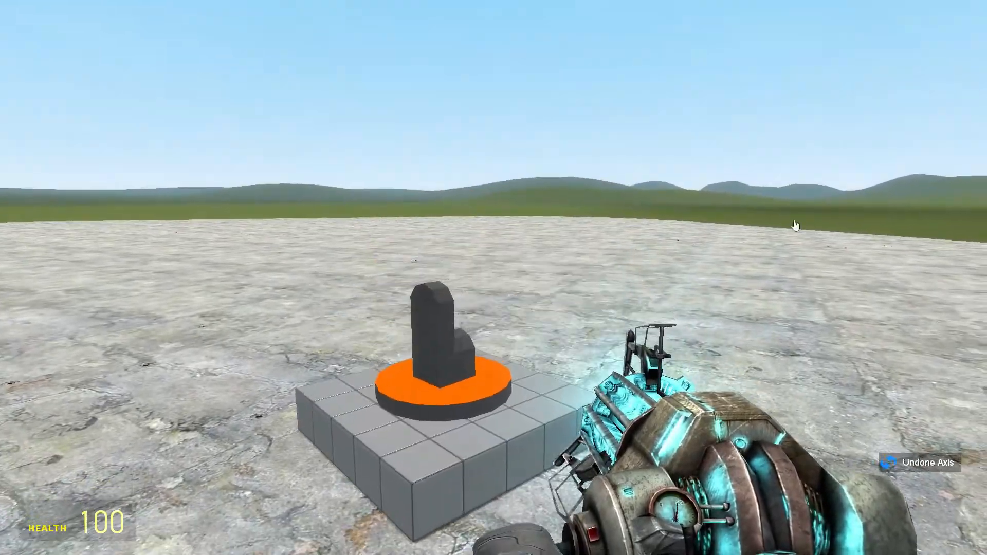
Enable No Collide on the Axis tool and show the Builder > Plastic props list.
{"action": "key", "text": "q"}
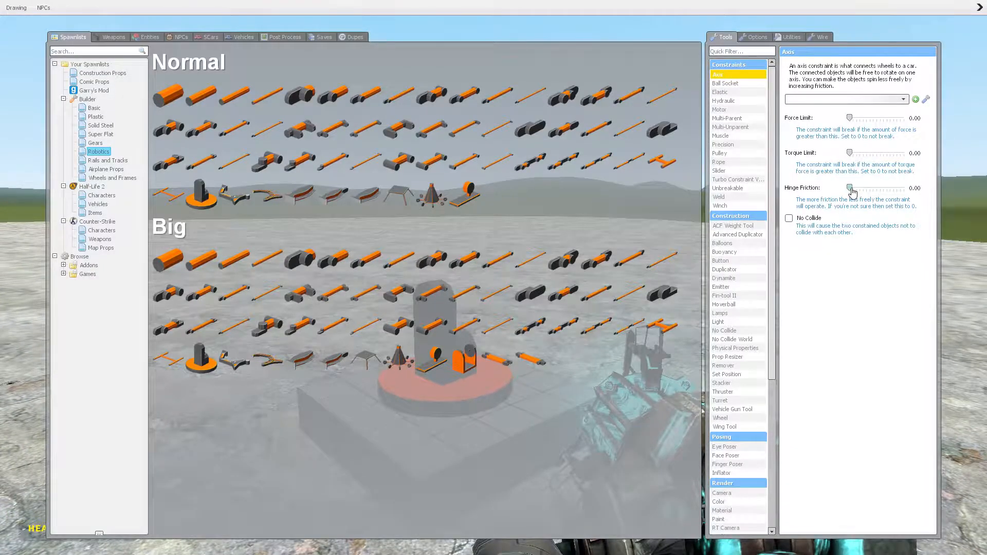
{"action": "left_click", "coordinate": [788, 218]}
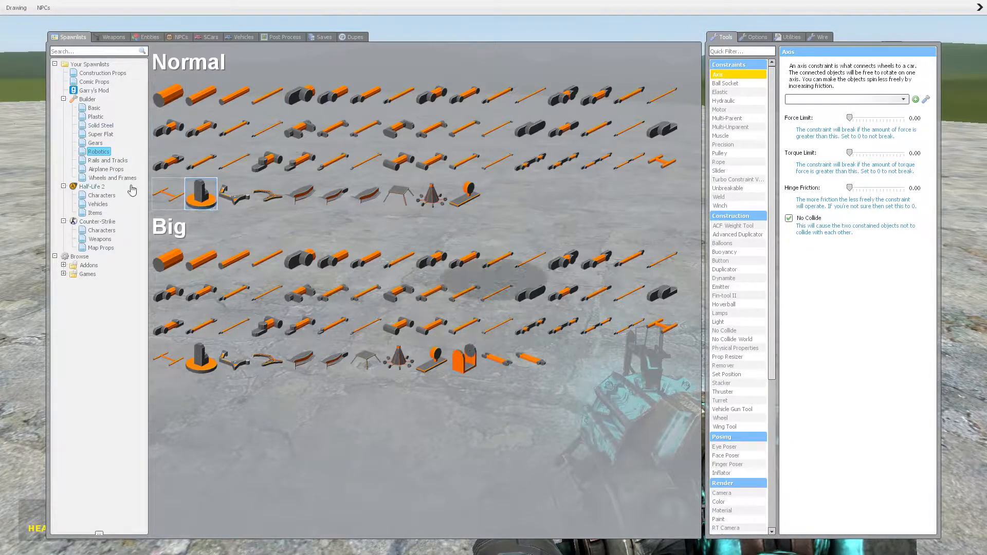
{"action": "left_click", "coordinate": [95, 116]}
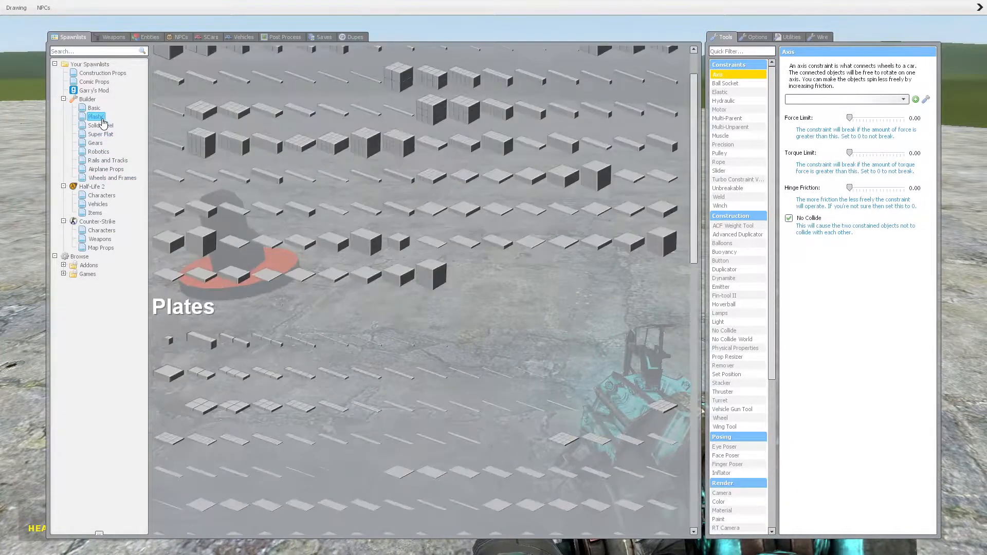